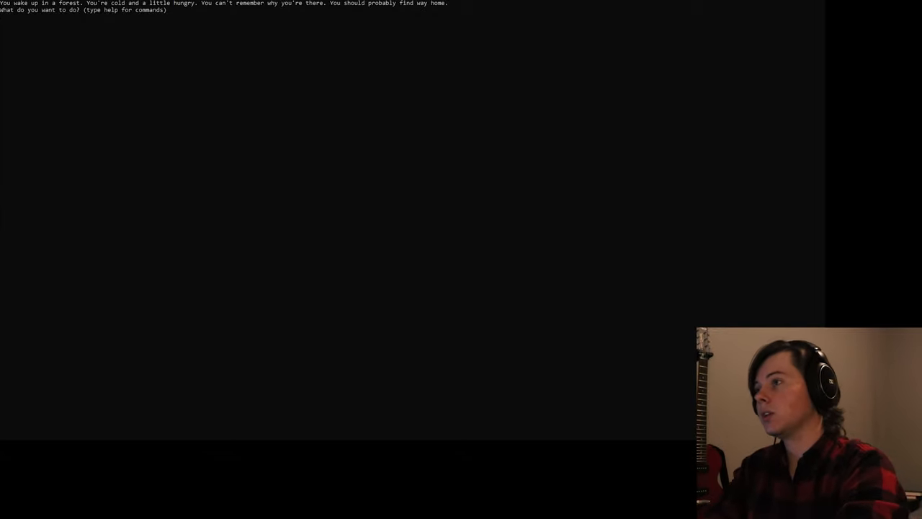
# List the game's commands, then show the six-item inventory: gun, compass, phone, wallet, wrench, binoculars.
pyautogui.write('hel')
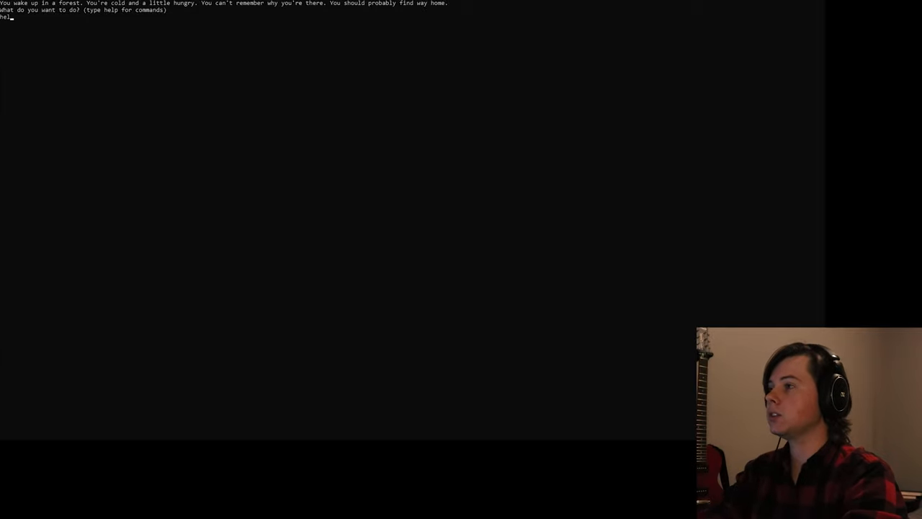
pyautogui.press('Return')
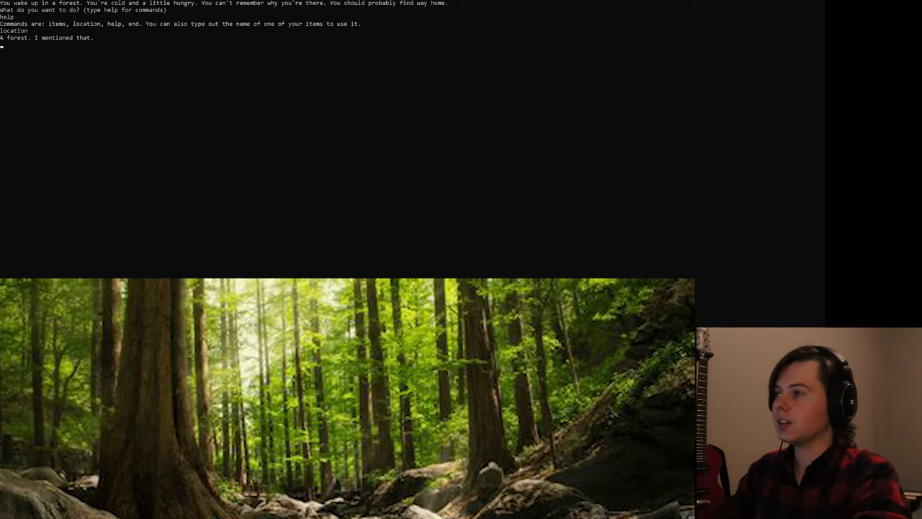
pyautogui.write('ie')
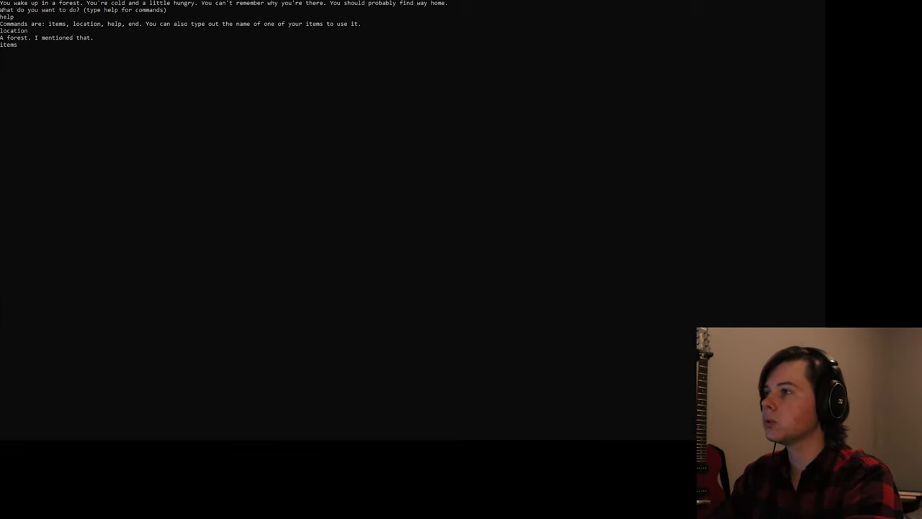
pyautogui.press('Return')
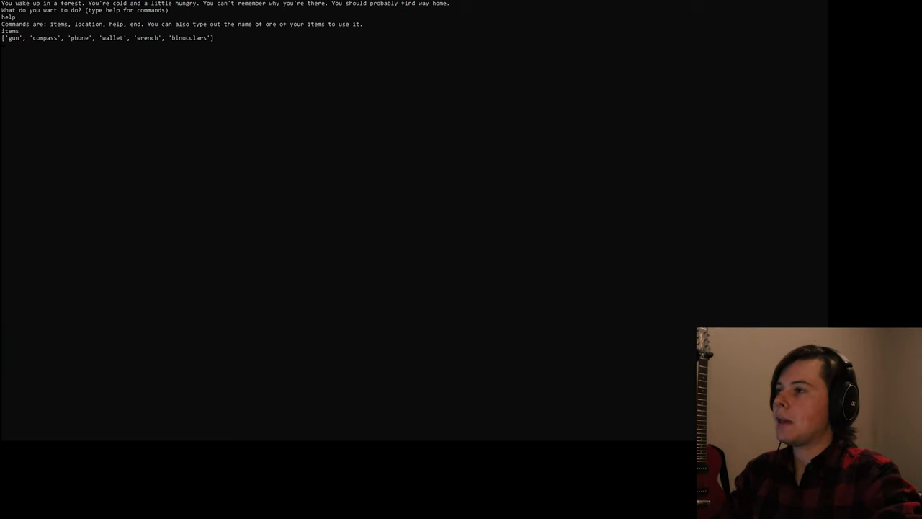
# Examine the wallet and the phone, which has no signal.
pyautogui.press('Return')
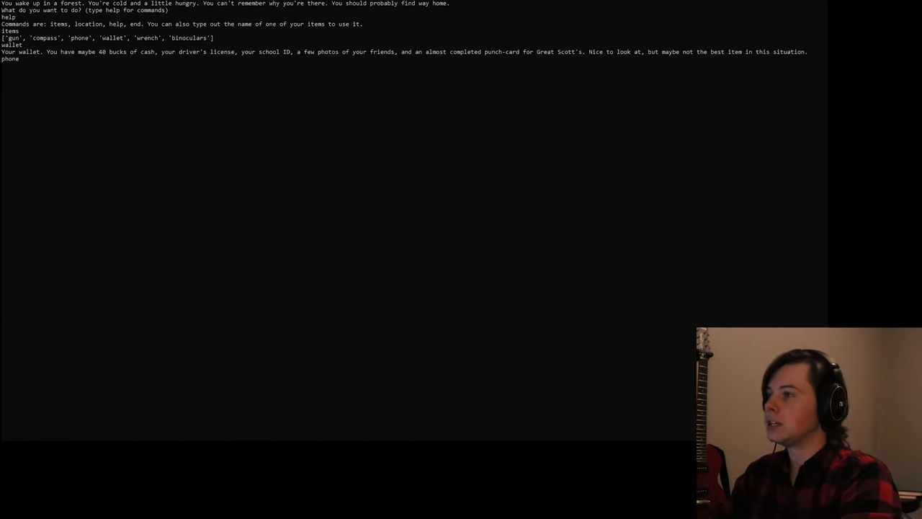
pyautogui.write('phone')
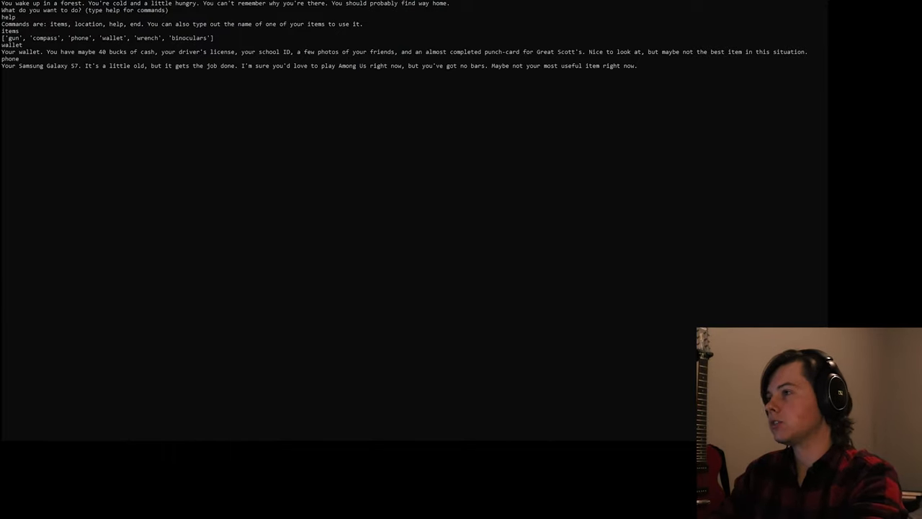
pyautogui.write('wrench')
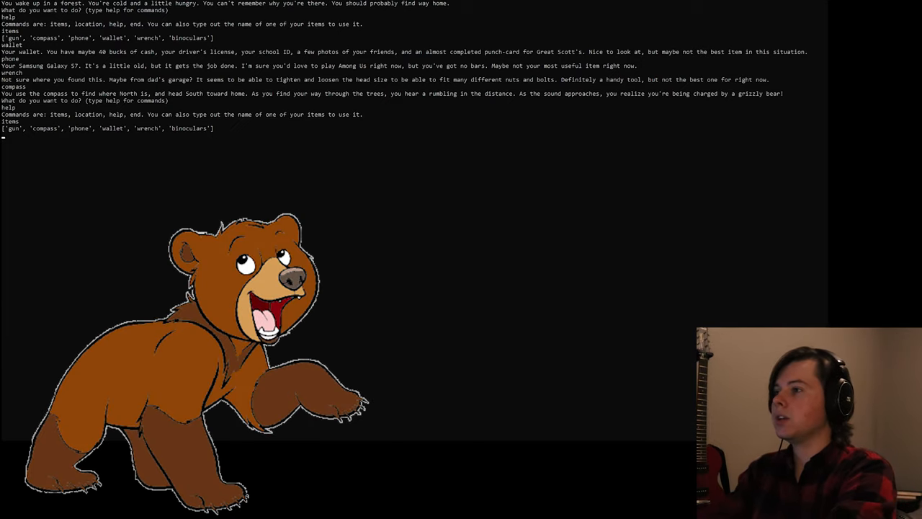
# Inspect the wrench, then use the compass to head south into a grizzly charge.
pyautogui.write('wr')
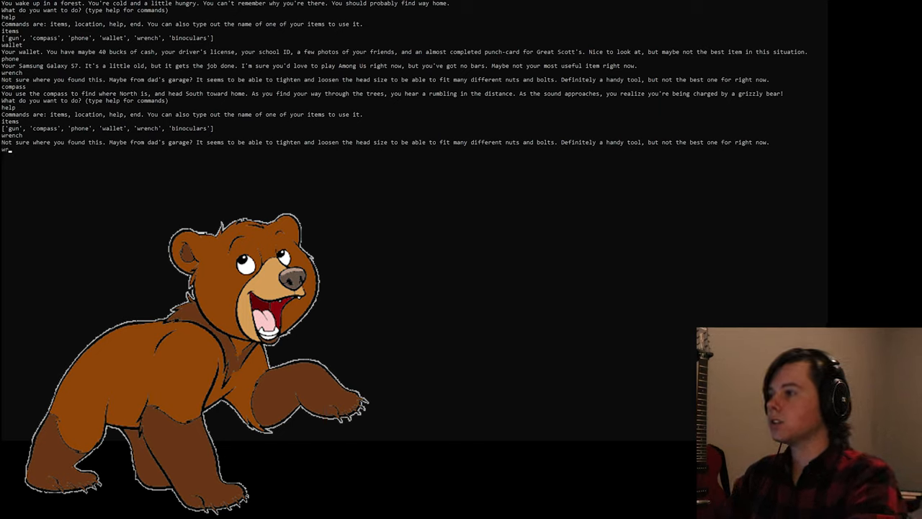
# Try the wrench on the bear, then shoot it and reach the clearing with signal.
pyautogui.write('wrench')
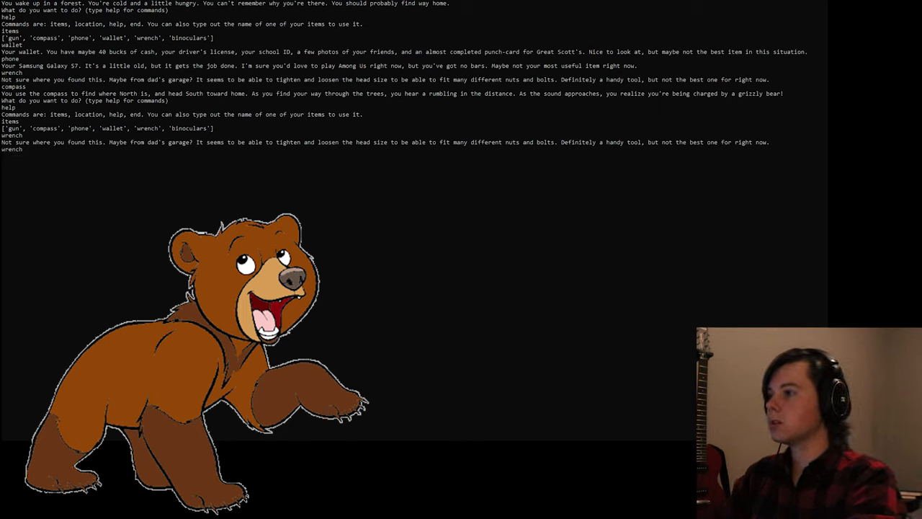
pyautogui.press('Return')
pyautogui.write('wallet')
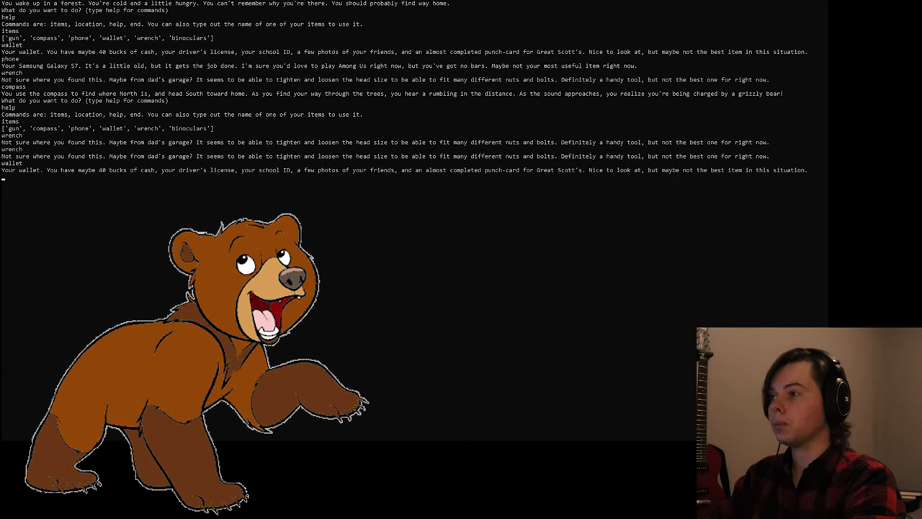
pyautogui.write('fu')
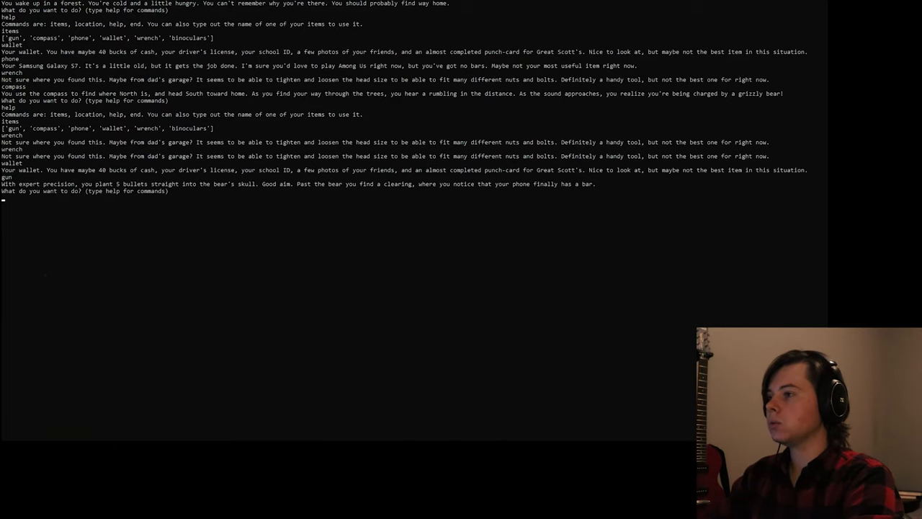
# Check the location, then restart the game in the forest with commands and inventory.
pyautogui.write('locat')
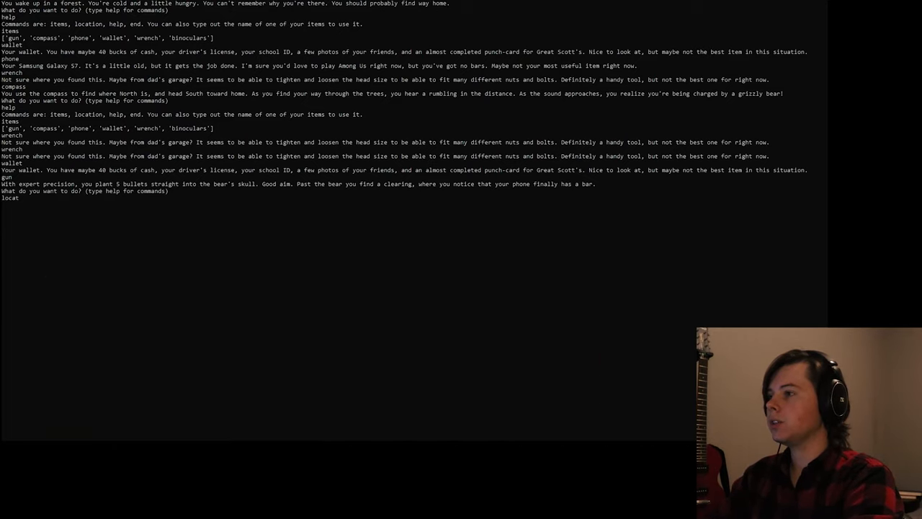
pyautogui.press('Return')
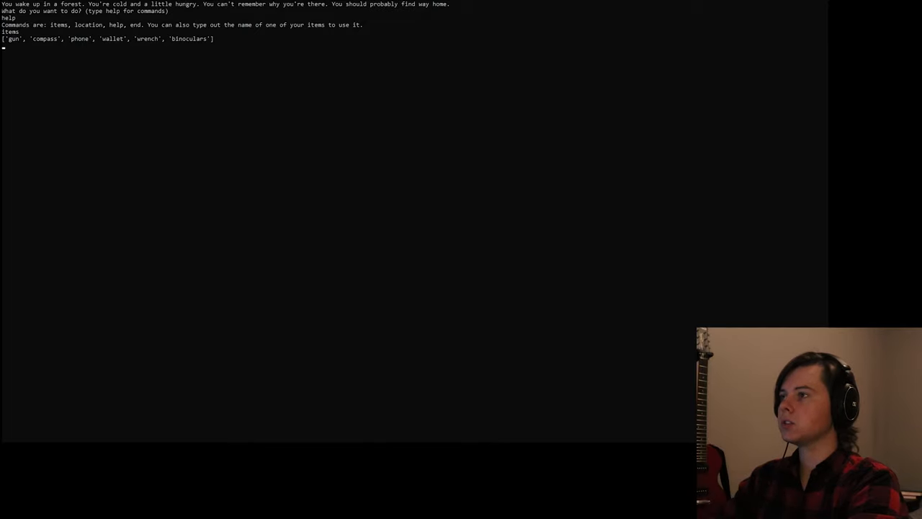
# Use the binoculars to find a broken-down robot in a western clearing.
pyautogui.write('binocu')
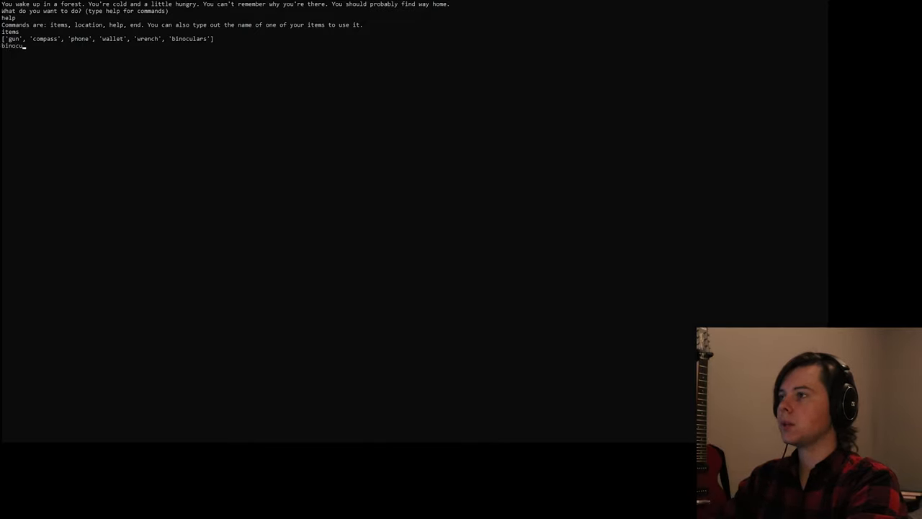
pyautogui.write('lars')
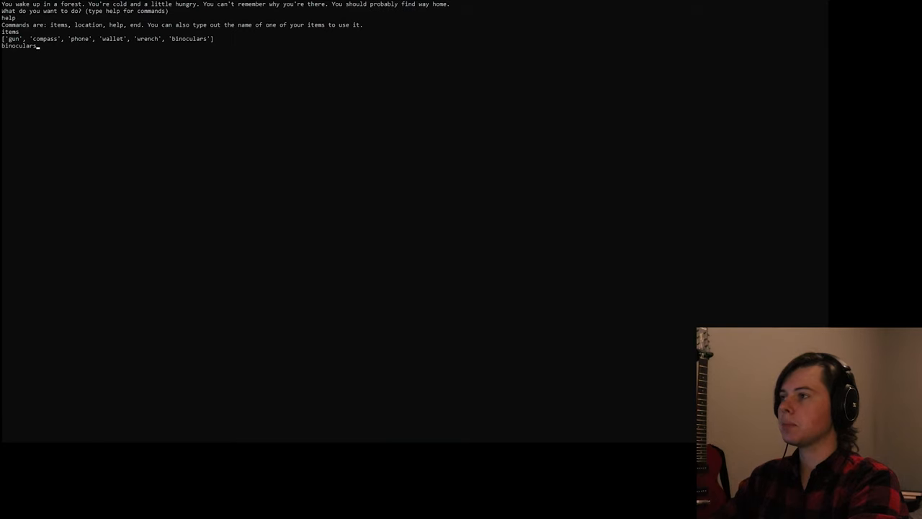
pyautogui.press('Return')
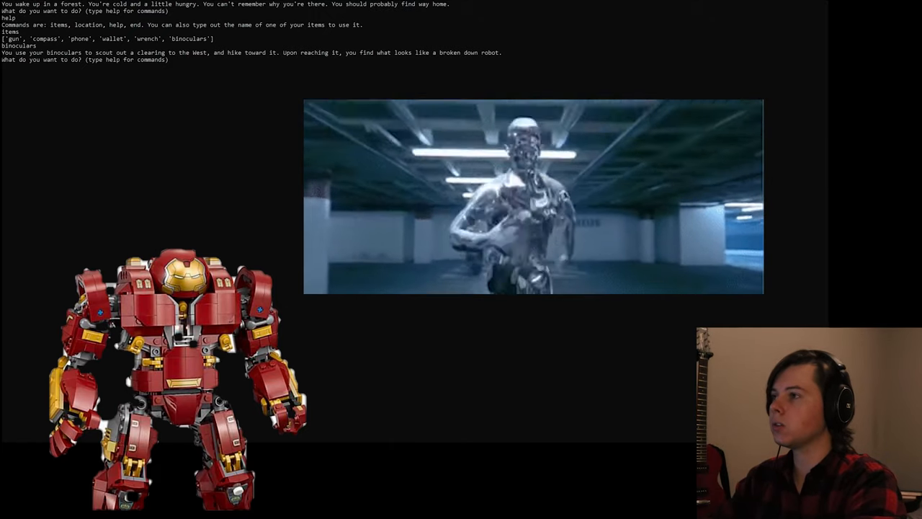
# Use the wrench to reset the robot's tripped breakers so it offers a paid flight.
pyautogui.write('items')
pyautogui.write('wren')
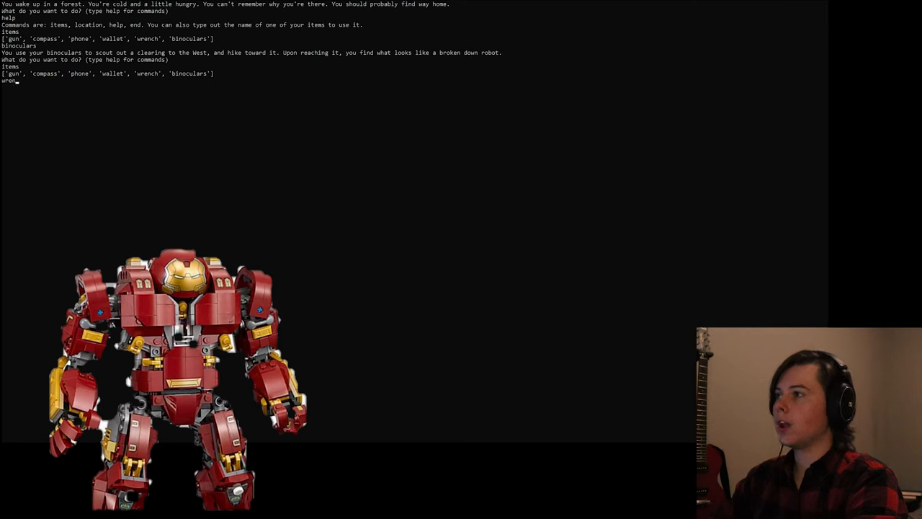
pyautogui.press('Return')
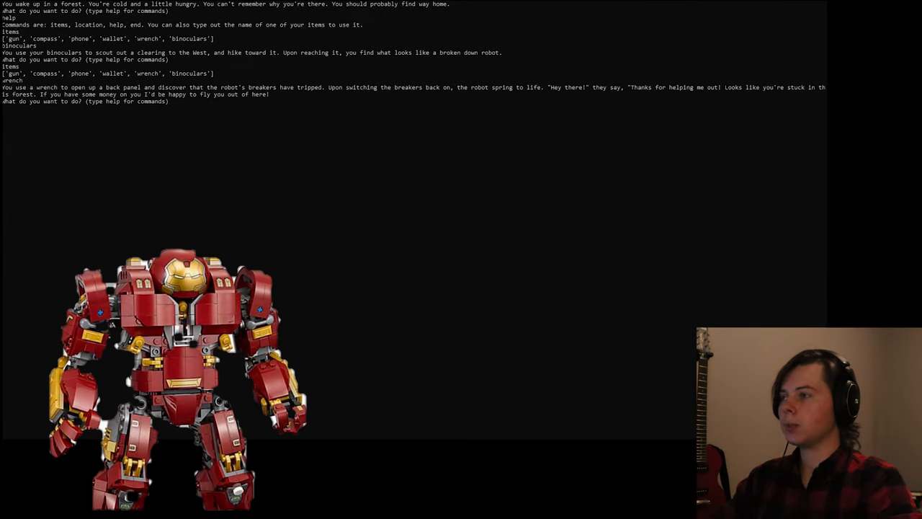
pyautogui.write('wallet')
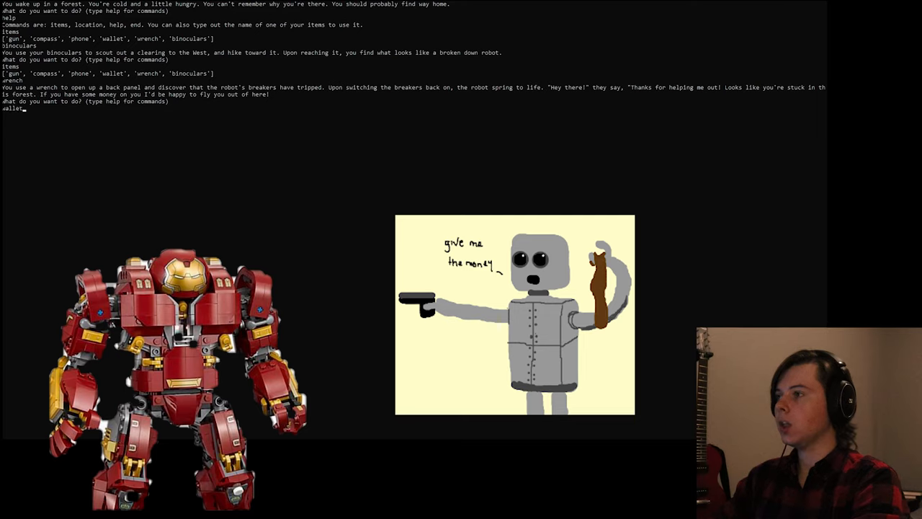
# Pay the robot with the wallet to fly home, then restart the game.
pyautogui.press('Return')
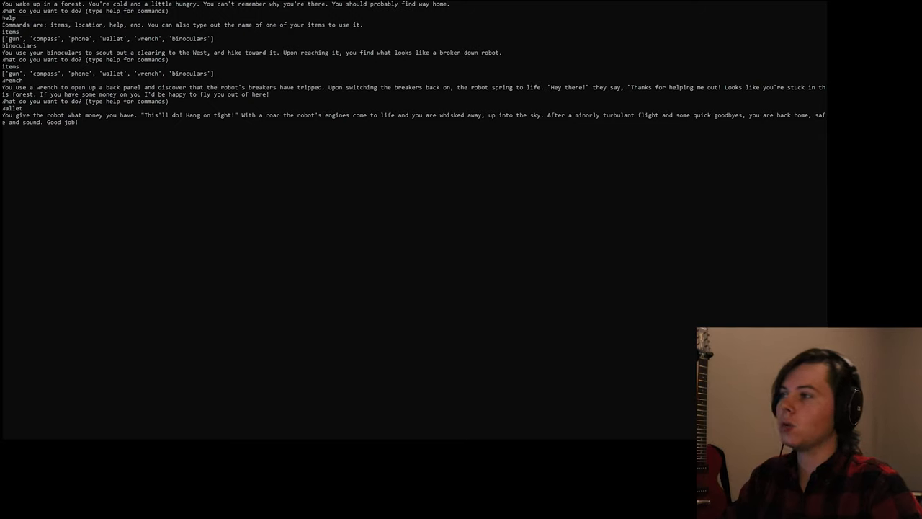
pyautogui.press('Return')
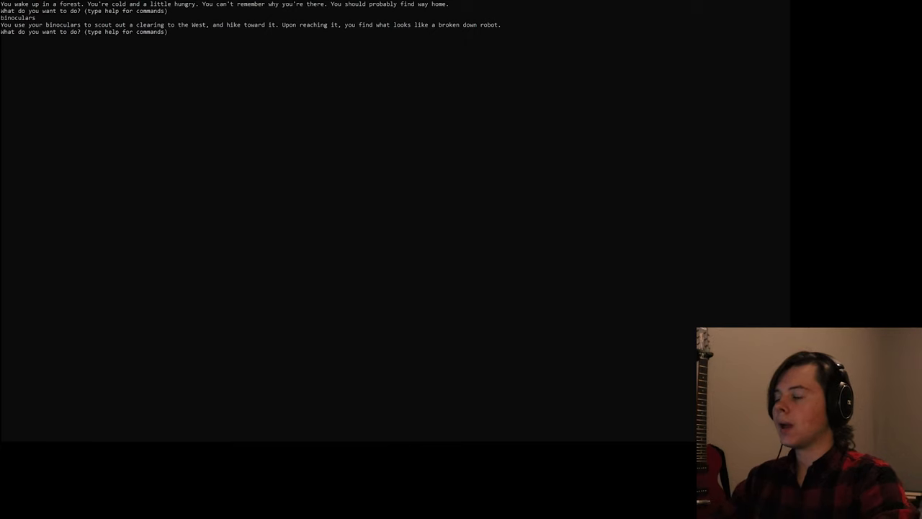
# Check the location, restart, and use the compass south until a grizzly charges.
pyautogui.write('location')
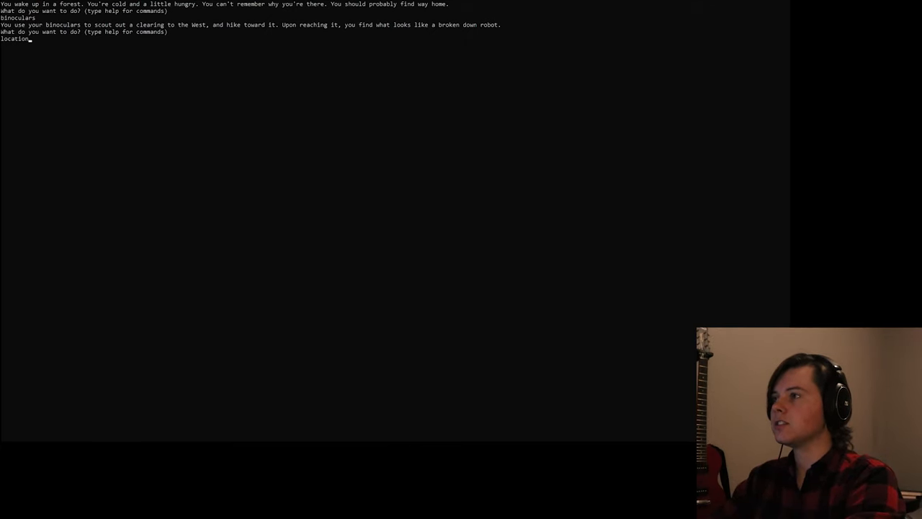
pyautogui.press('Return')
pyautogui.write('compass')
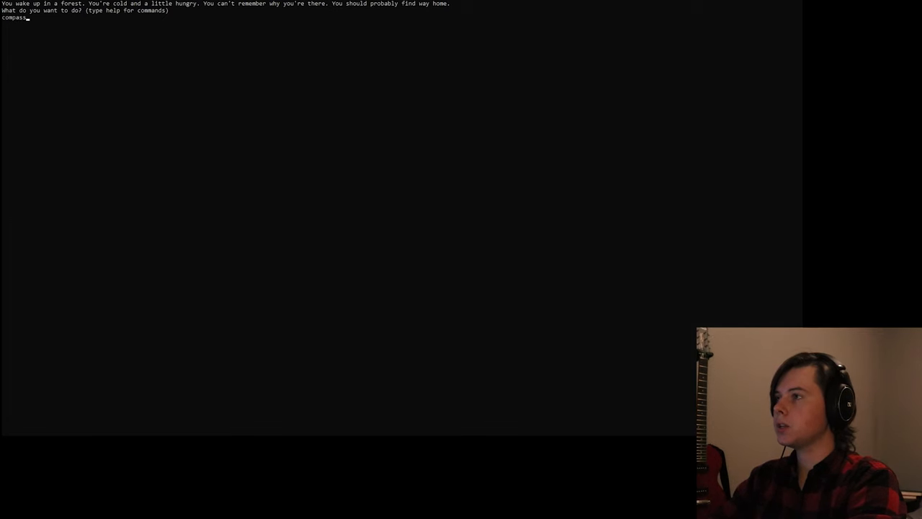
pyautogui.press('Return')
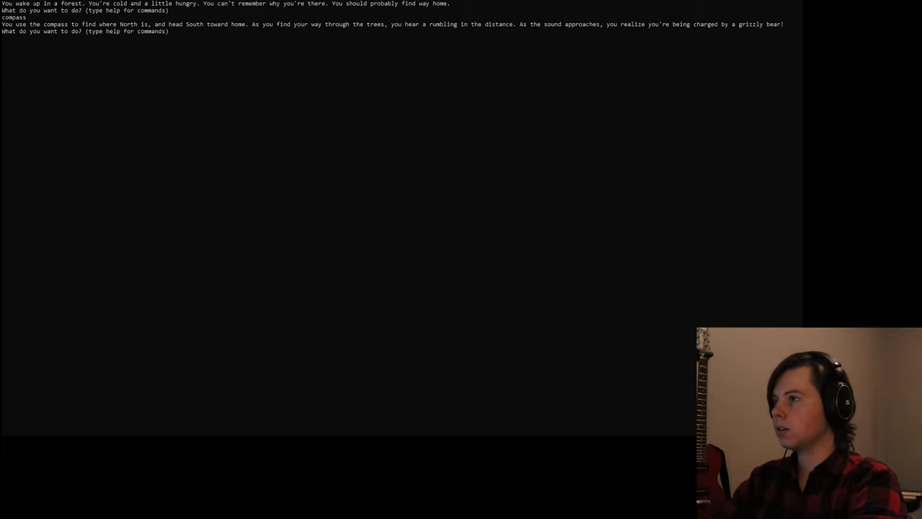